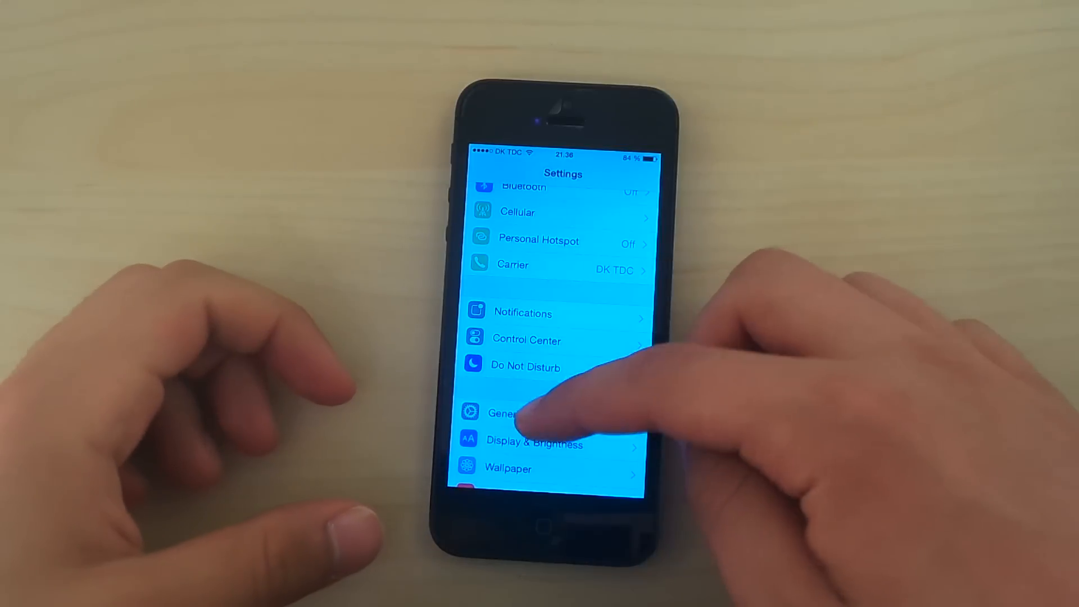
- Check the About page and Software Update in Settings > General, then return to the home screen
{"action": "left_click", "coordinate": [502, 412]}
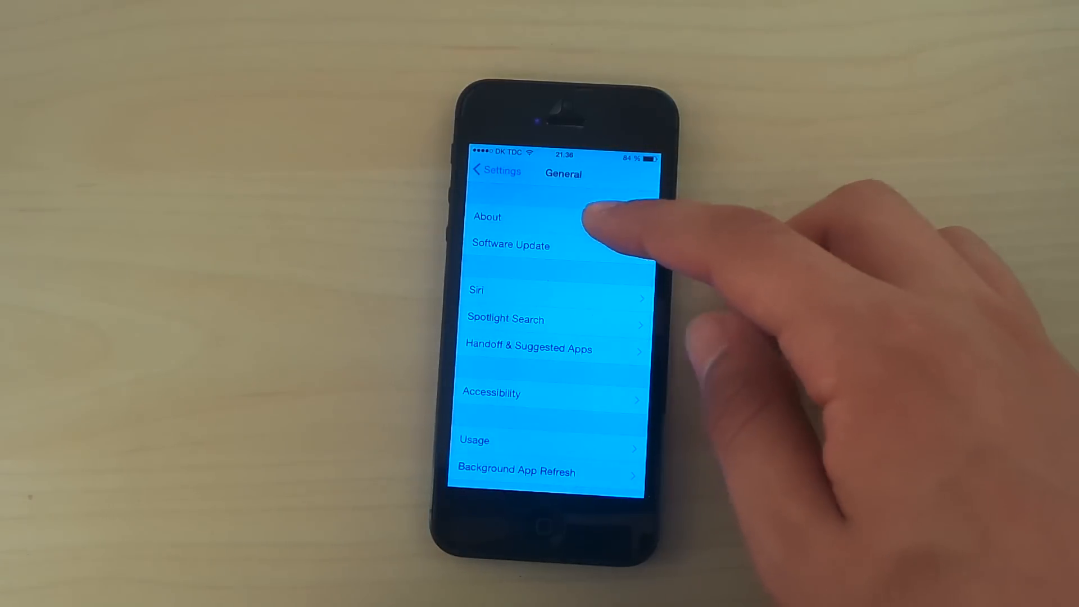
{"action": "left_click", "coordinate": [487, 217]}
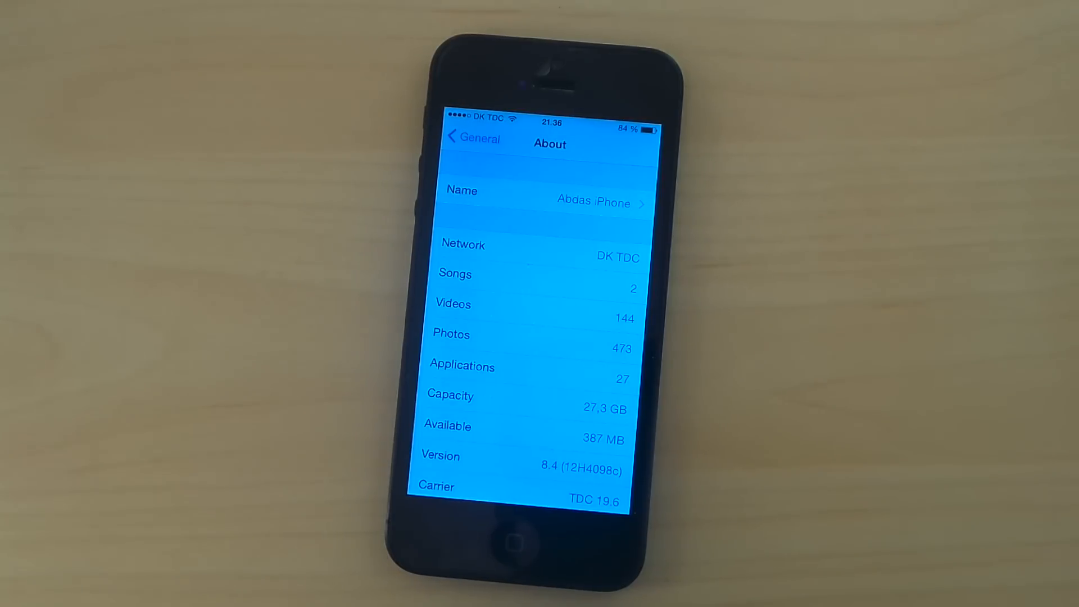
{"action": "left_click", "coordinate": [472, 137]}
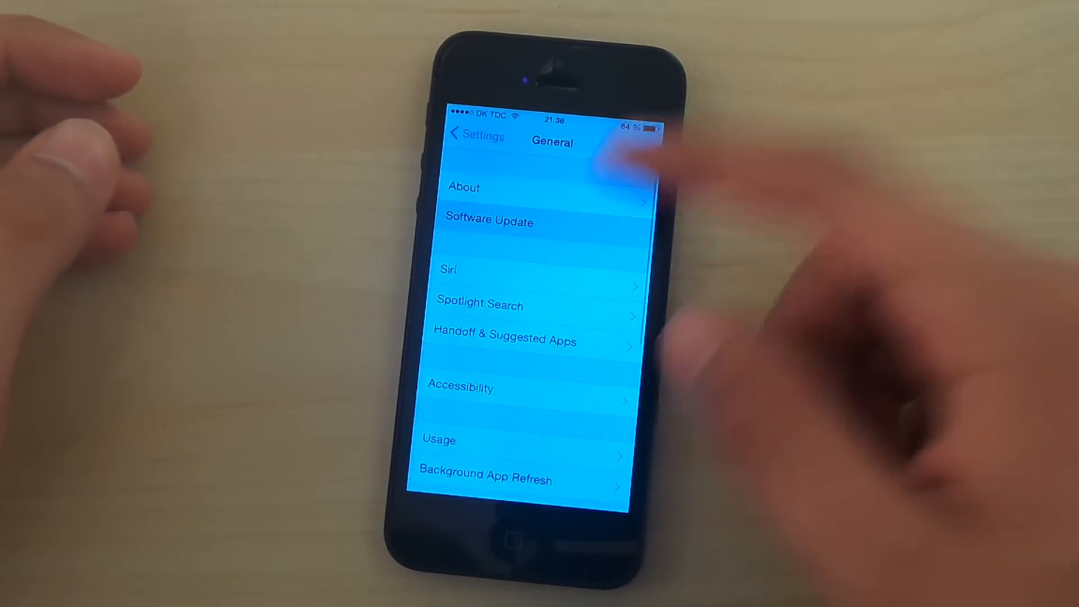
{"action": "left_click", "coordinate": [489, 222]}
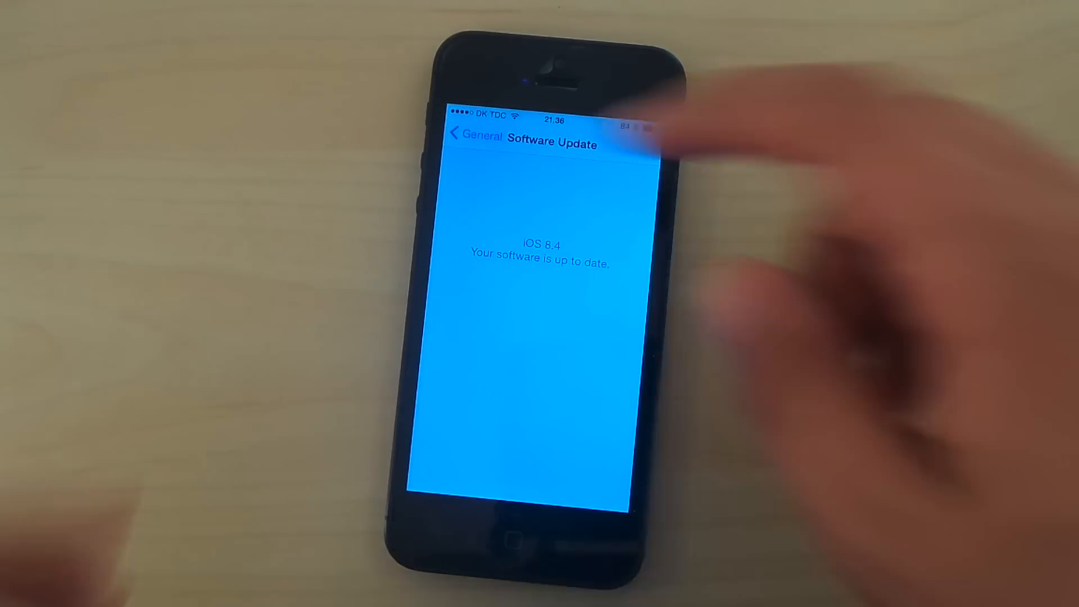
{"action": "left_click", "coordinate": [471, 134]}
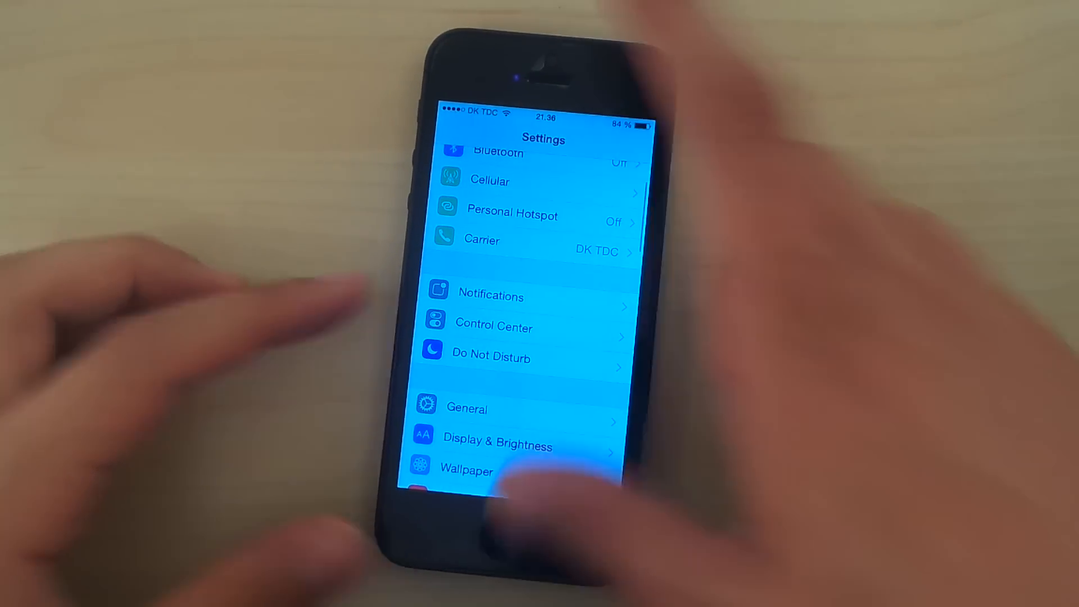
{"action": "left_click", "coordinate": [512, 530]}
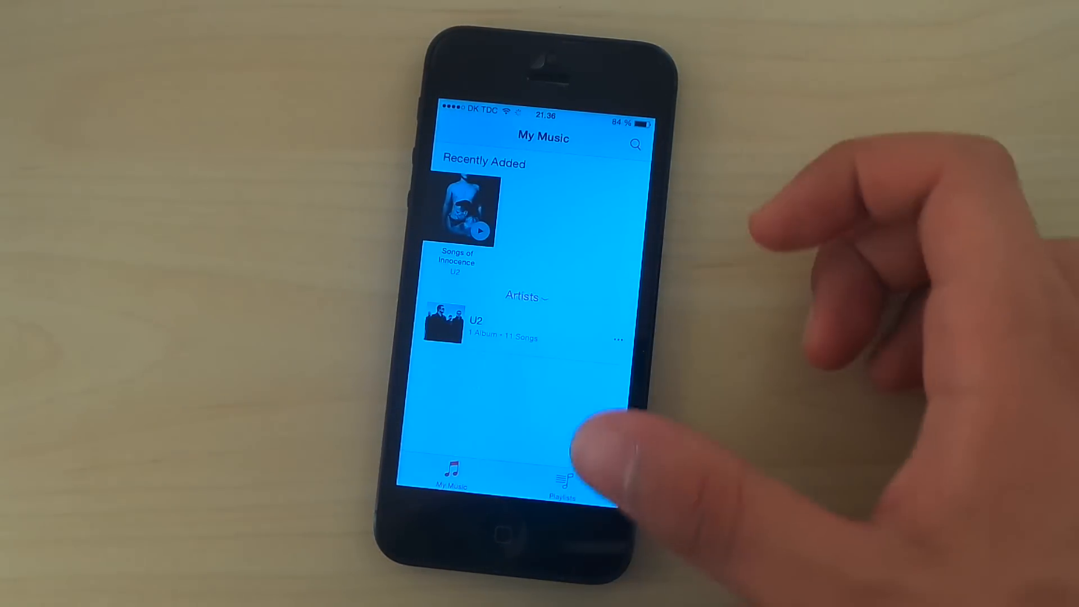
- Show the Playlists section of Music, where the Purchased playlist is listed
{"action": "left_click", "coordinate": [563, 478]}
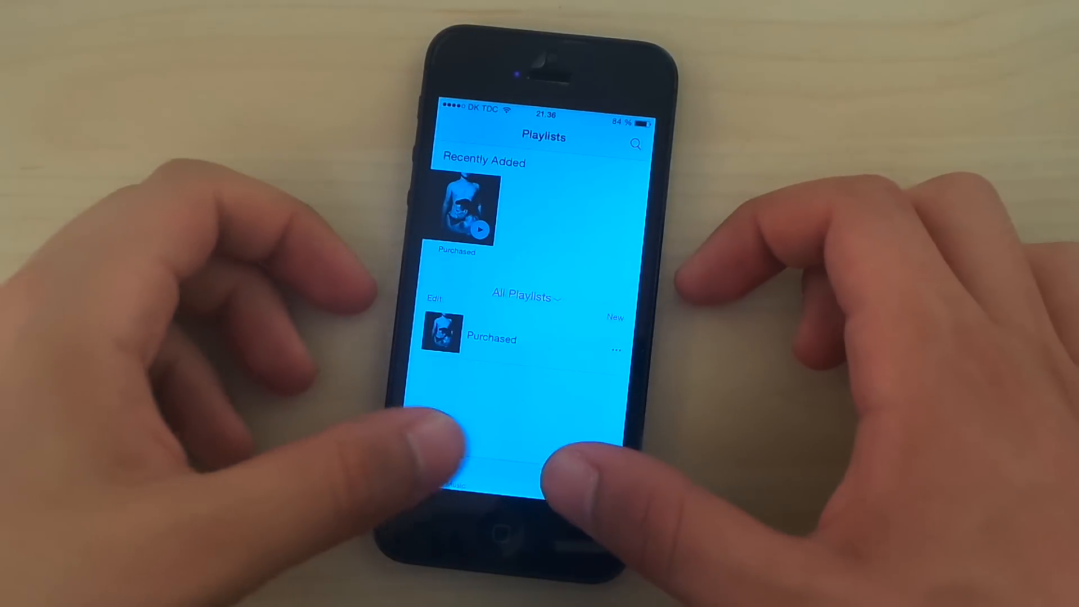
{"action": "left_click", "coordinate": [455, 480]}
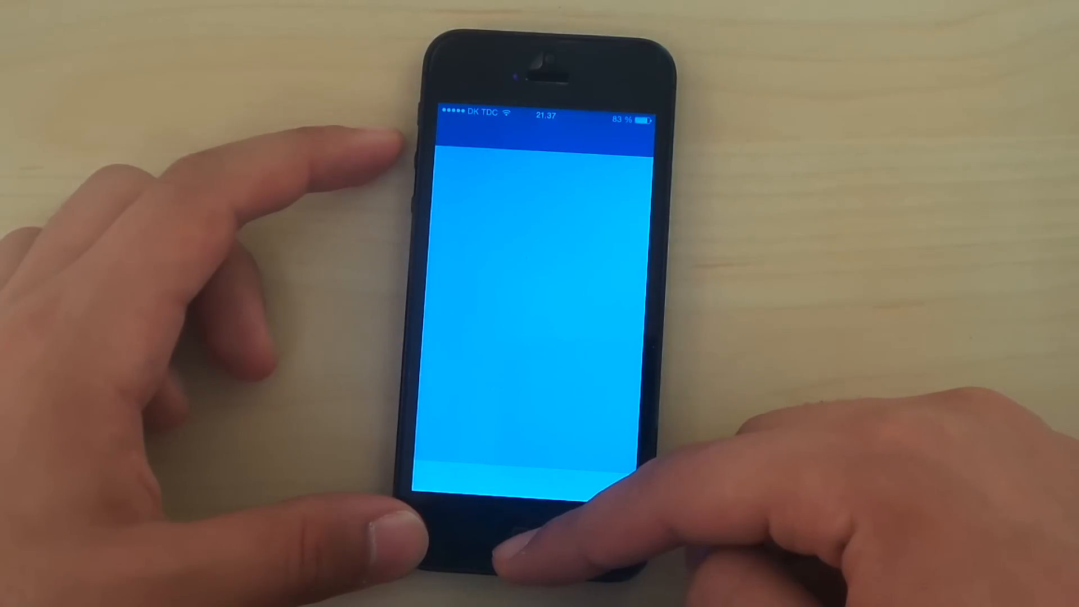
- Launch Danske Bank from the home screen and leave it again for the first app page
{"action": "left_click", "coordinate": [515, 533]}
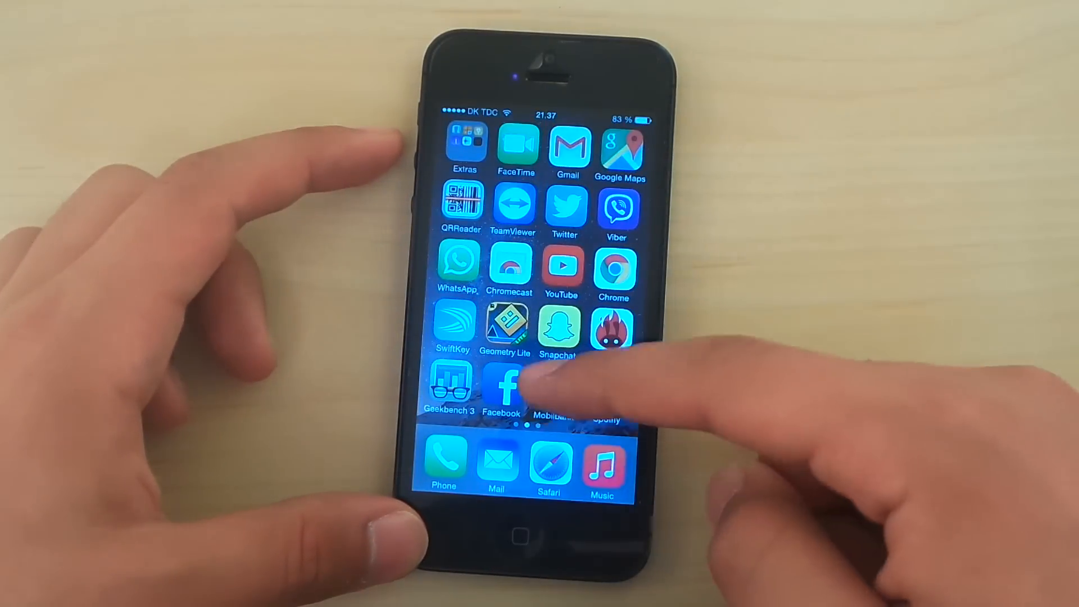
{"action": "left_click", "coordinate": [558, 388]}
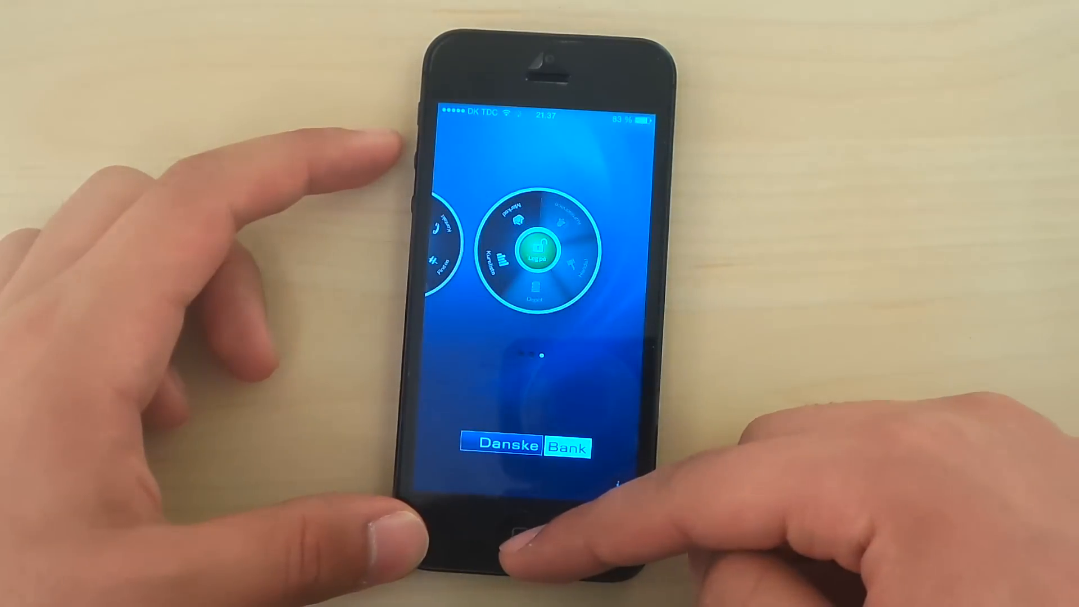
{"action": "left_click", "coordinate": [514, 535]}
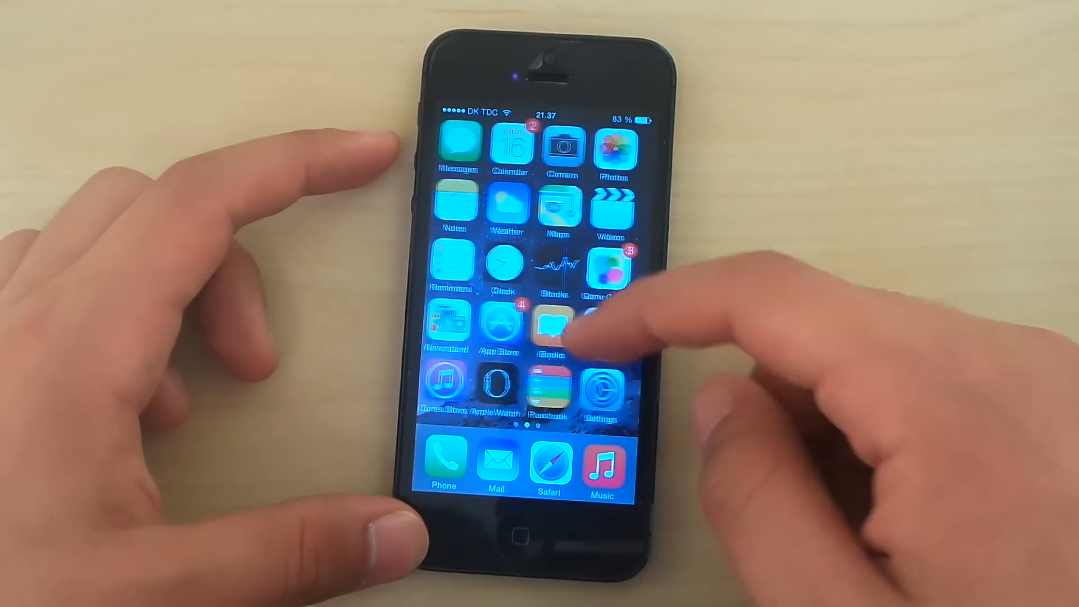
- Browse the App Store Featured page of best new apps and games, then leave it
{"action": "left_click", "coordinate": [504, 324]}
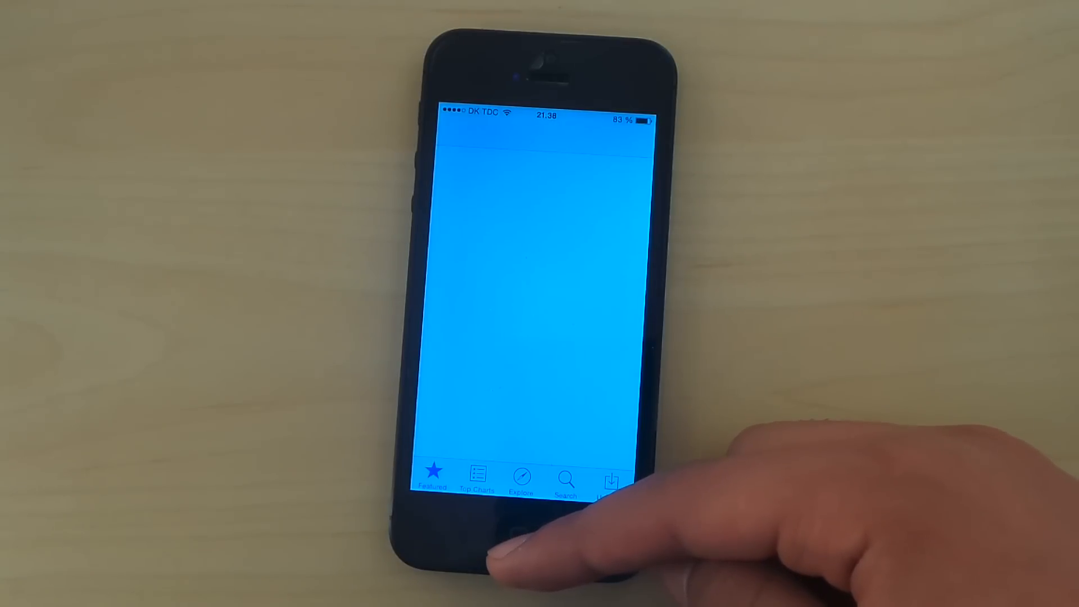
{"action": "left_click", "coordinate": [477, 474]}
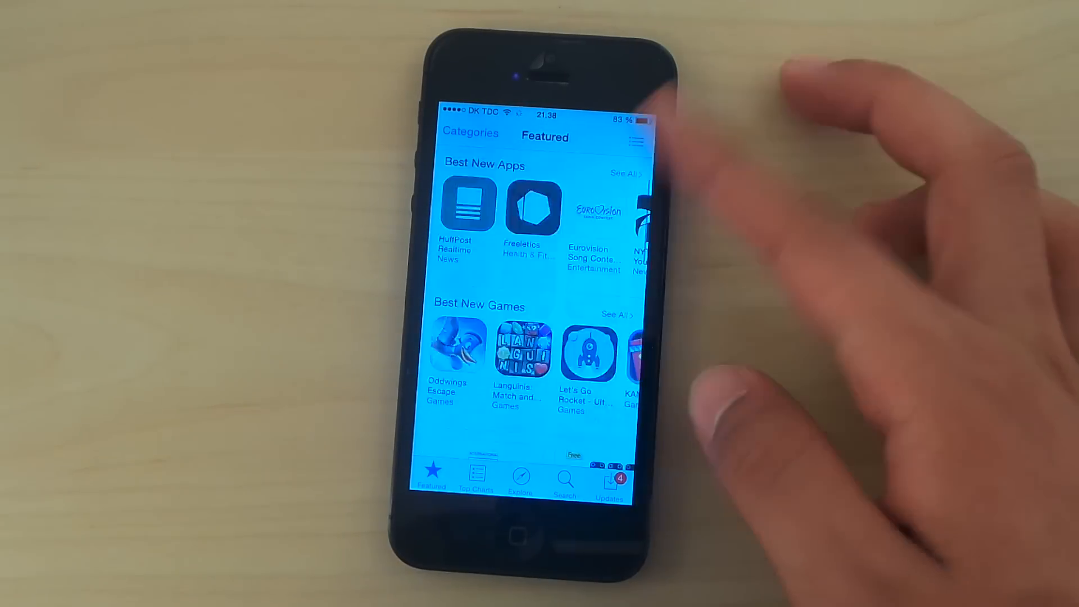
{"action": "scroll", "scroll_direction": "down", "scroll_amount": 3}
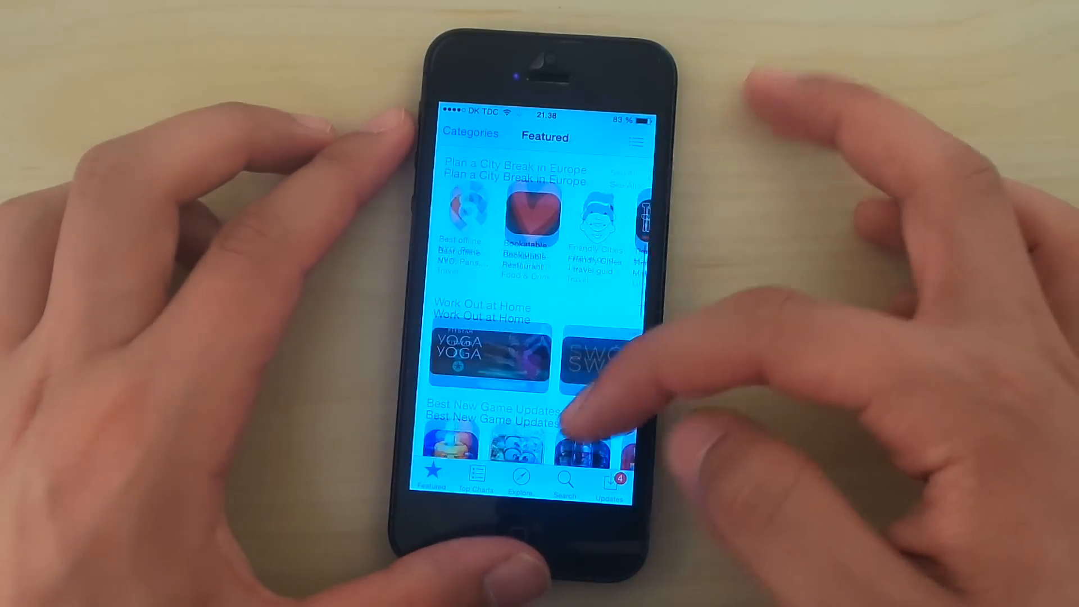
{"action": "left_click", "coordinate": [538, 537]}
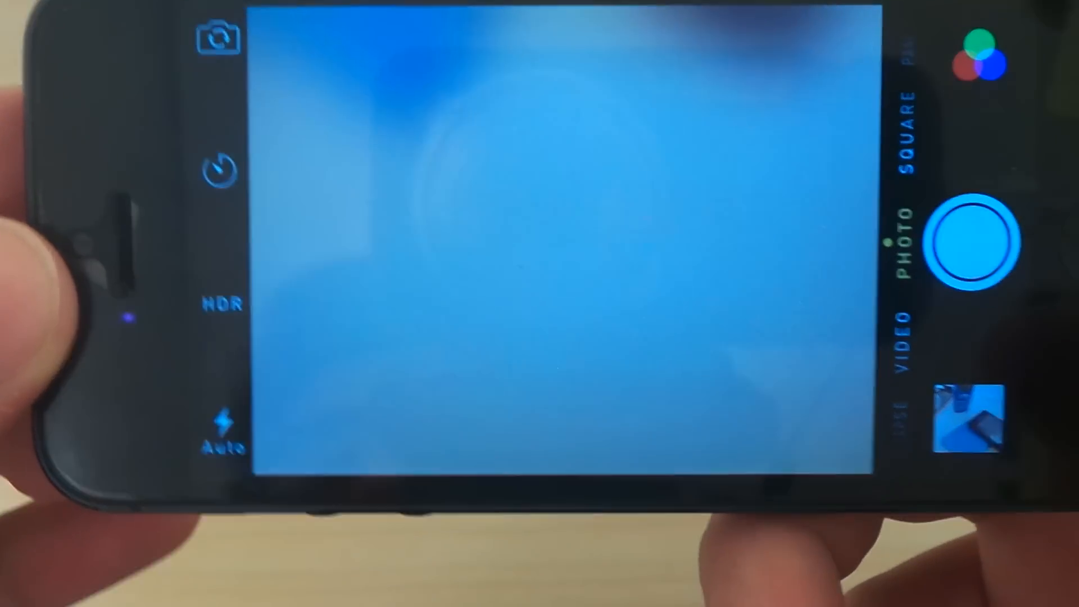
- Keep the Camera viewfinder in Photo mode held in landscape
{"action": "left_click", "coordinate": [968, 418]}
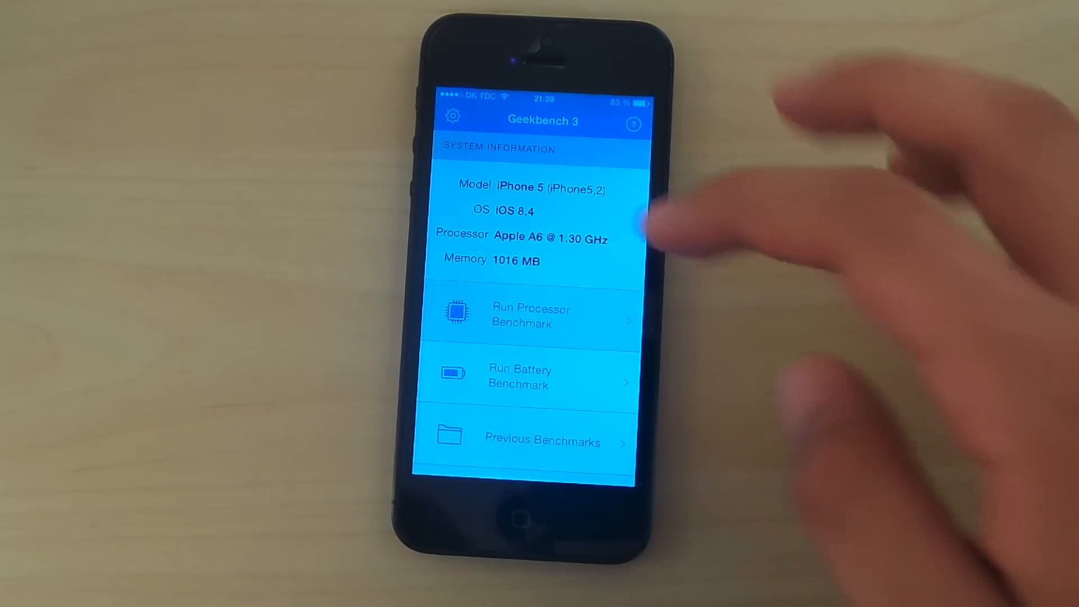
- Leave Geekbench 3 so the second home screen page with Geekbench and Facebook shows
{"action": "left_click", "coordinate": [532, 317]}
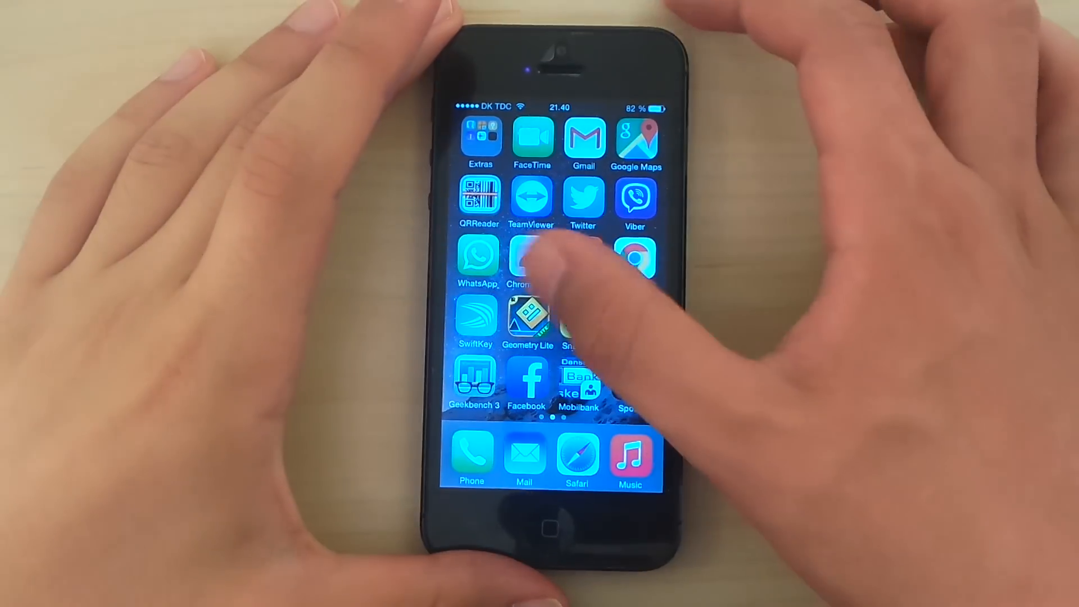
{"action": "scroll", "scroll_direction": "left", "scroll_amount": 3}
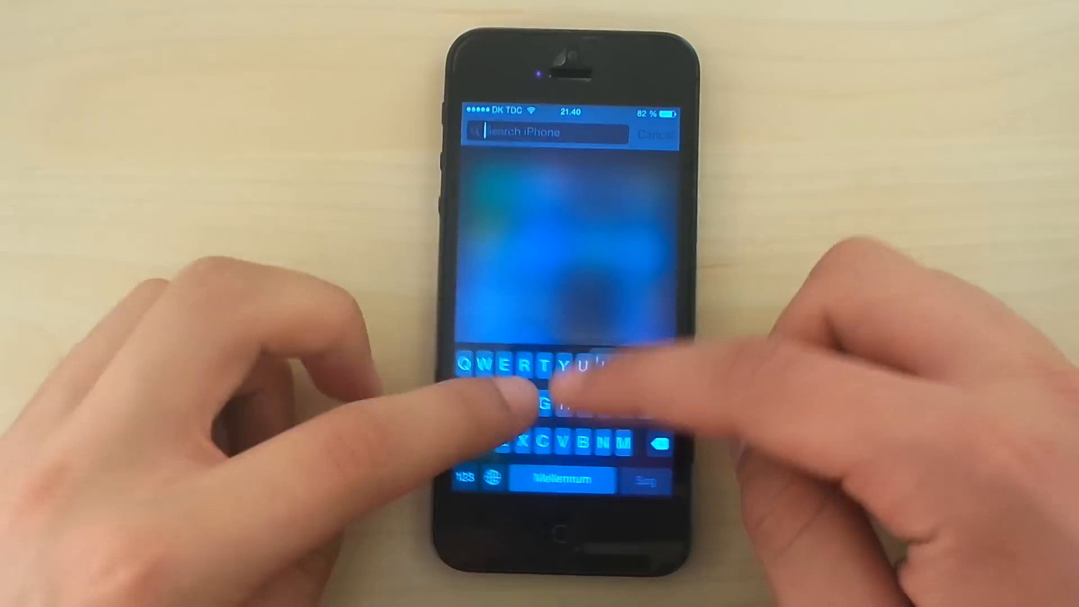
{"action": "type", "text": "kdiwlfnflfldbdjwodmf"}
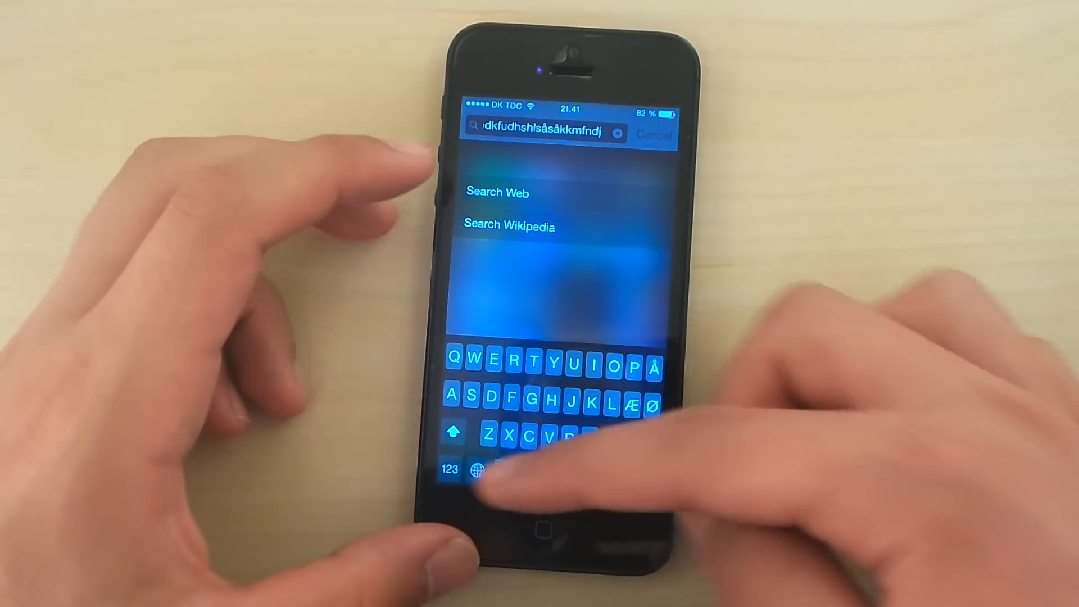
{"action": "left_click", "coordinate": [480, 471]}
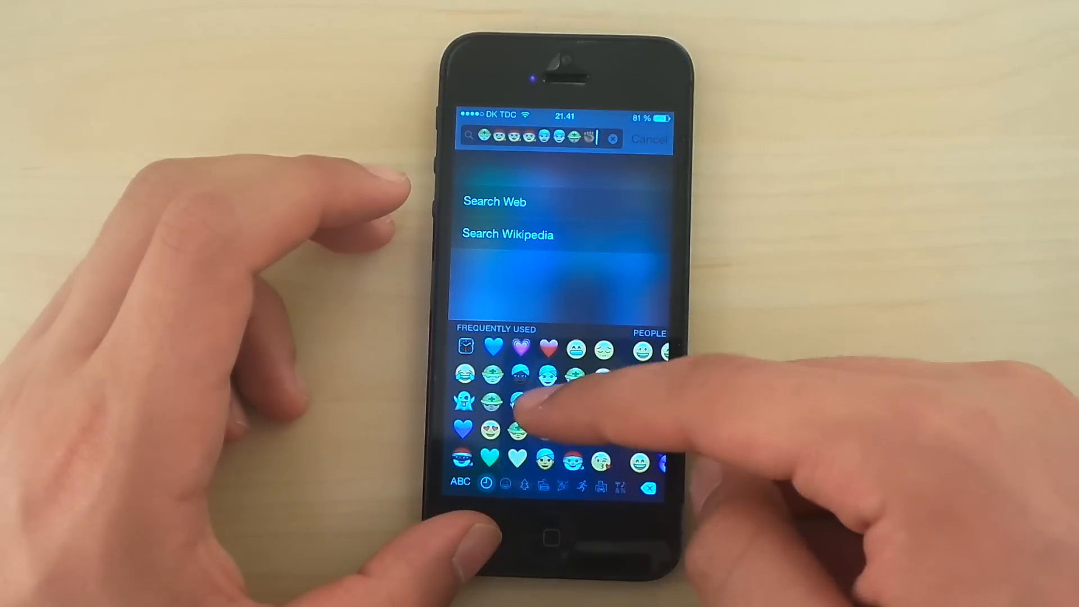
{"action": "left_click", "coordinate": [519, 406]}
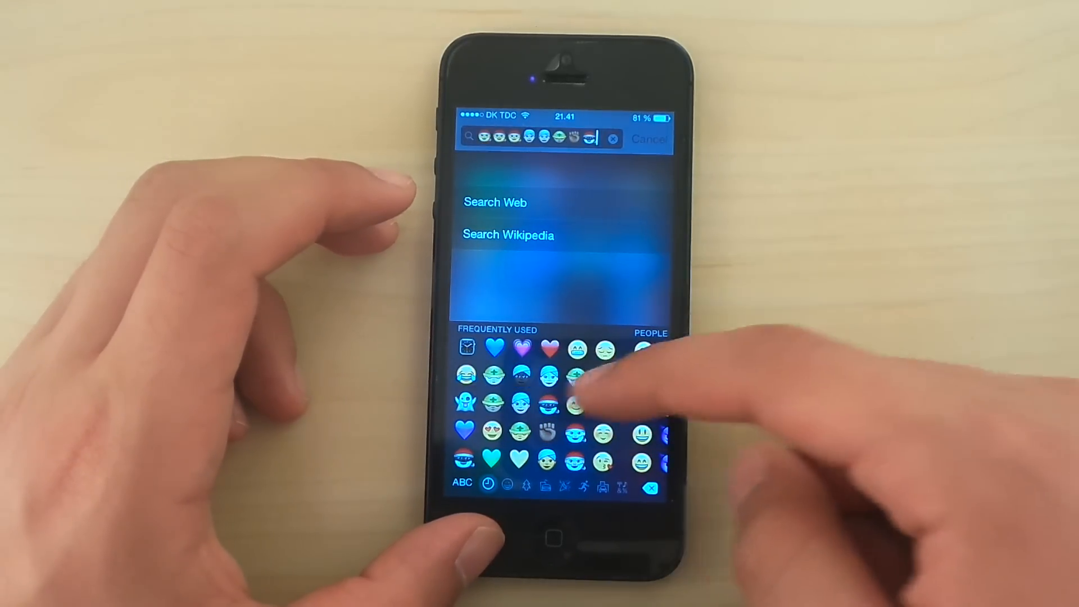
{"action": "left_click", "coordinate": [572, 402]}
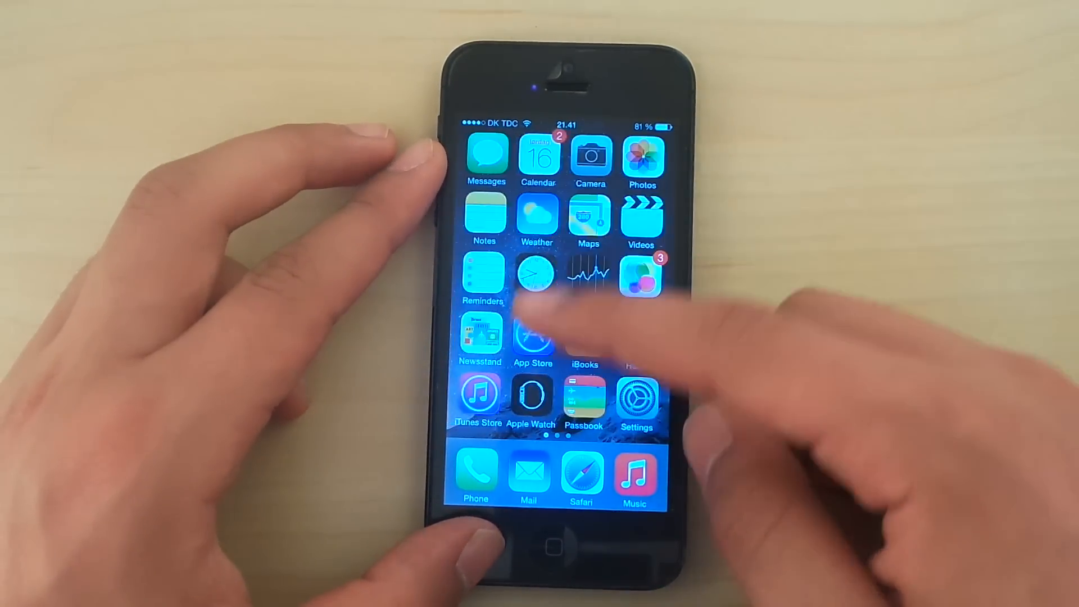
{"action": "scroll", "scroll_direction": "left", "scroll_amount": 3}
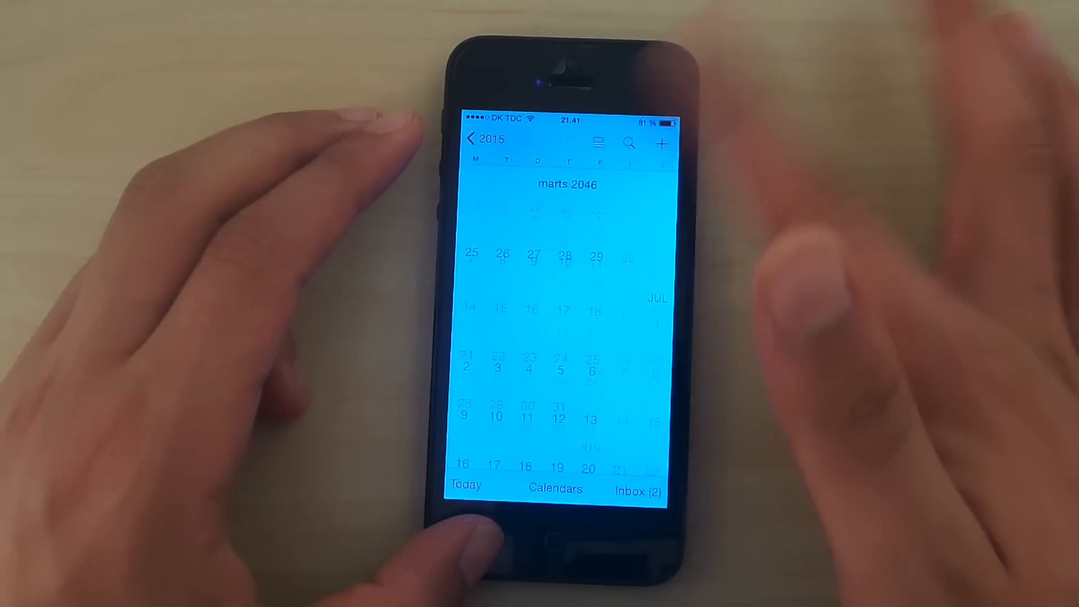
{"action": "scroll", "scroll_direction": "down", "scroll_amount": 3}
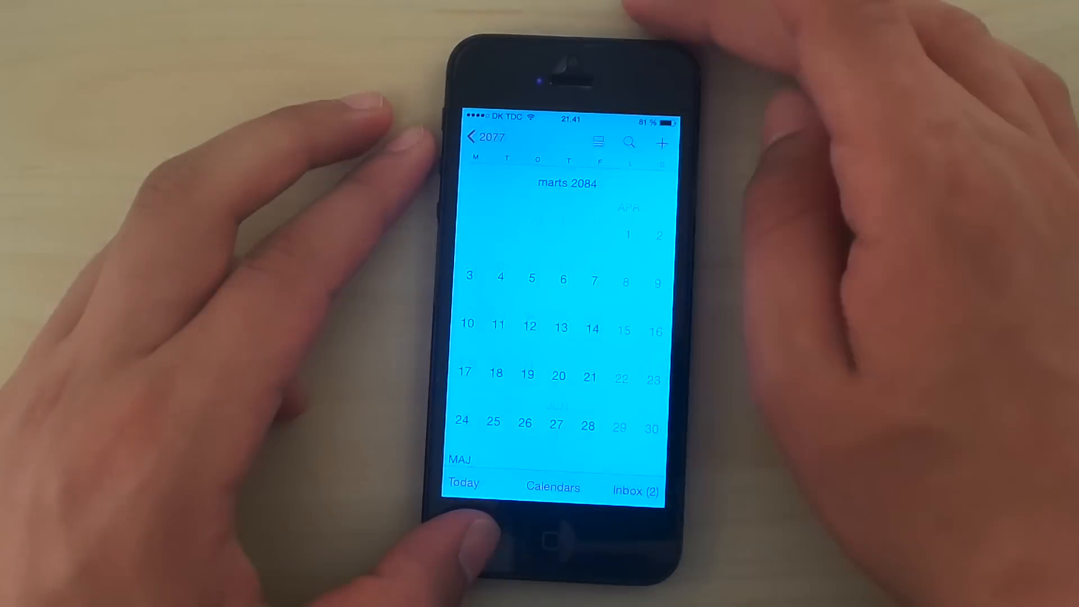
{"action": "scroll", "scroll_direction": "down", "scroll_amount": 3}
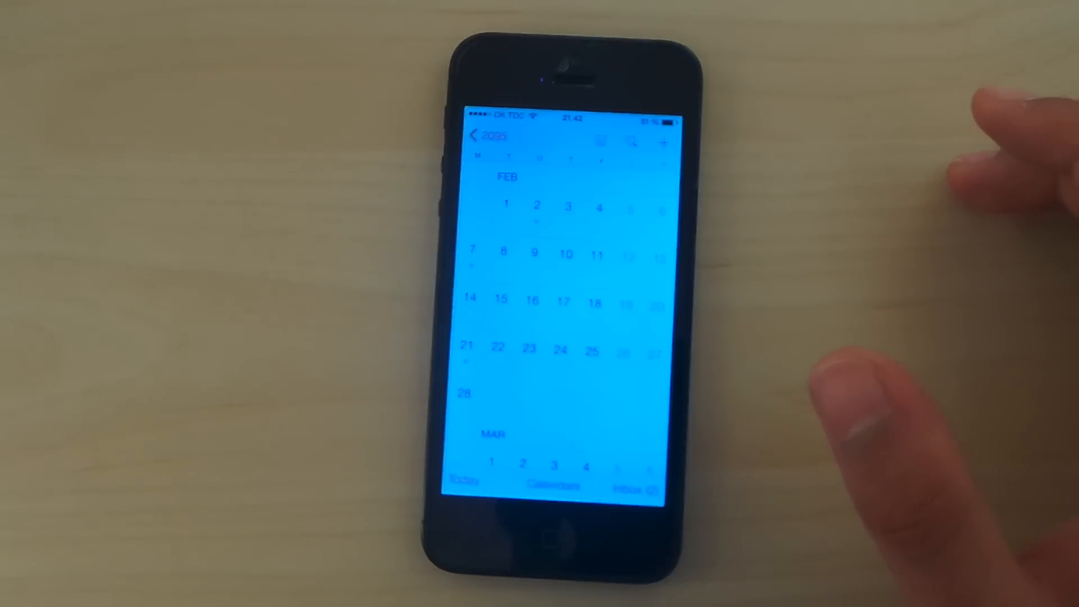
{"action": "left_click", "coordinate": [551, 524]}
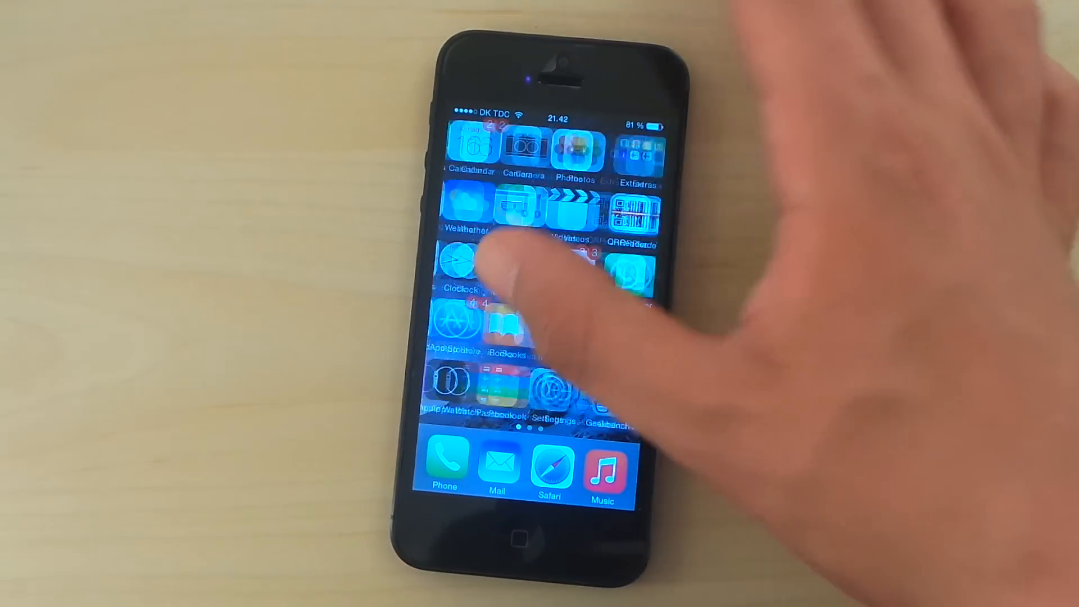
{"action": "scroll", "scroll_direction": "left", "scroll_amount": 3}
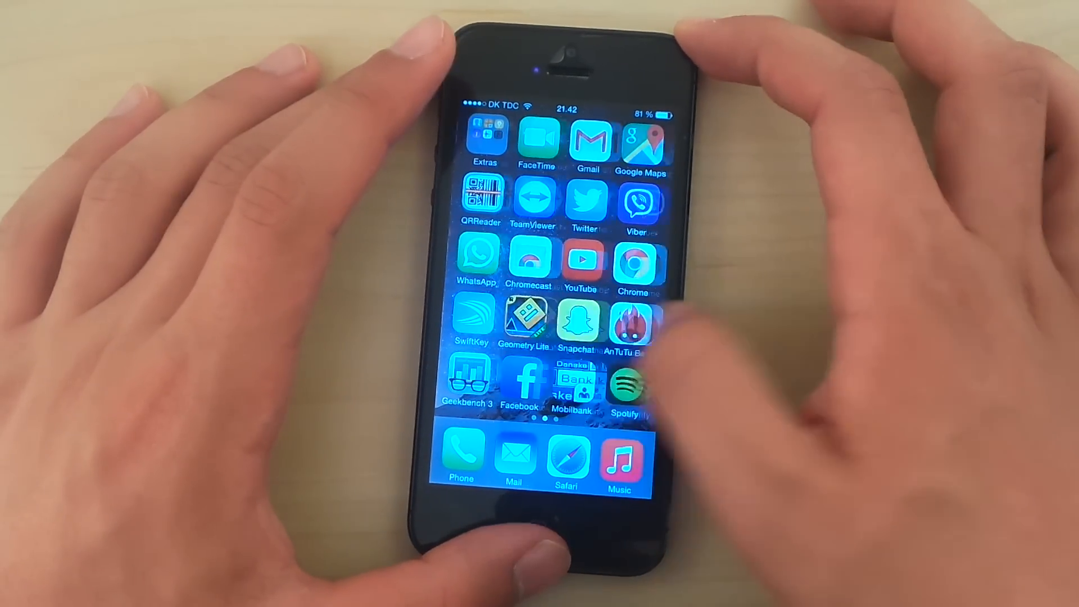
- View the Twitter error page in Safari, then launch Ookla Speedtest from the home screen
{"action": "left_click", "coordinate": [566, 457]}
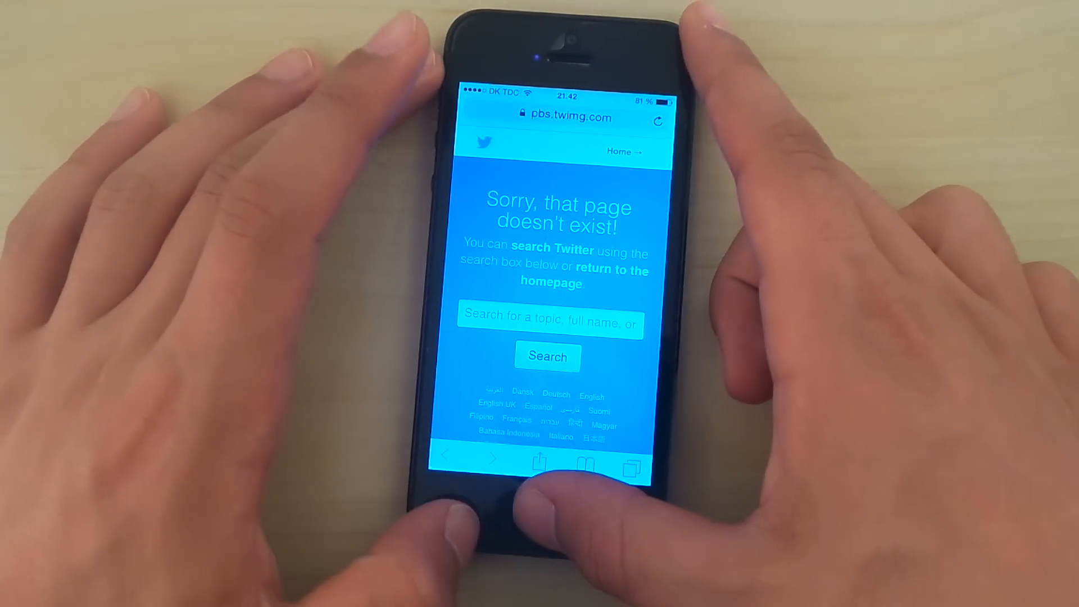
{"action": "left_click", "coordinate": [540, 519]}
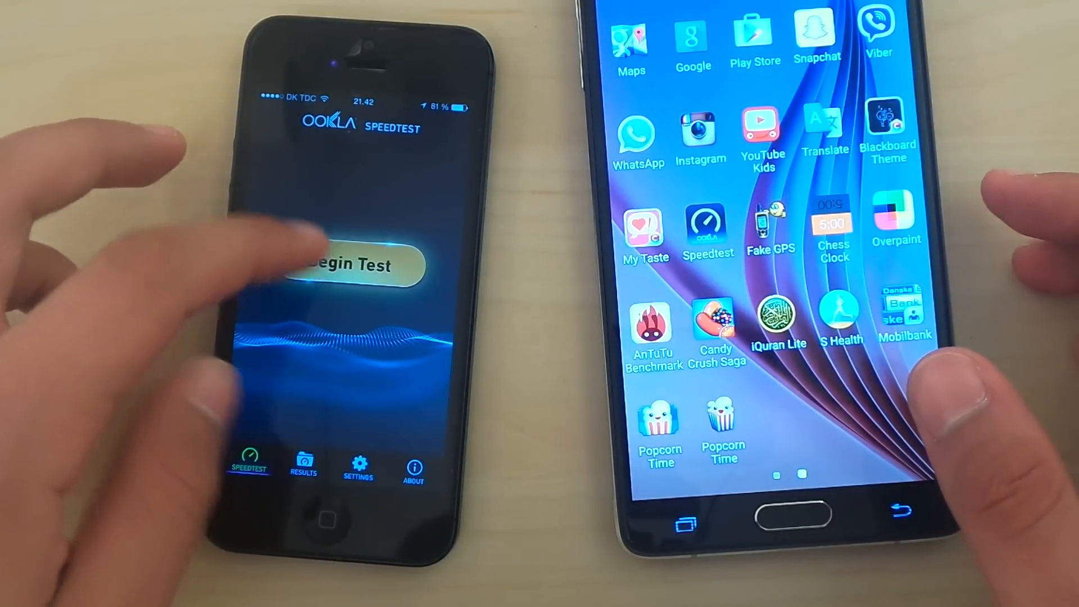
- Run Speedtest on the iPhone (18 ms, 30.29 down, 6.20 up Mbps) and on the Note 4
{"action": "left_click", "coordinate": [358, 468]}
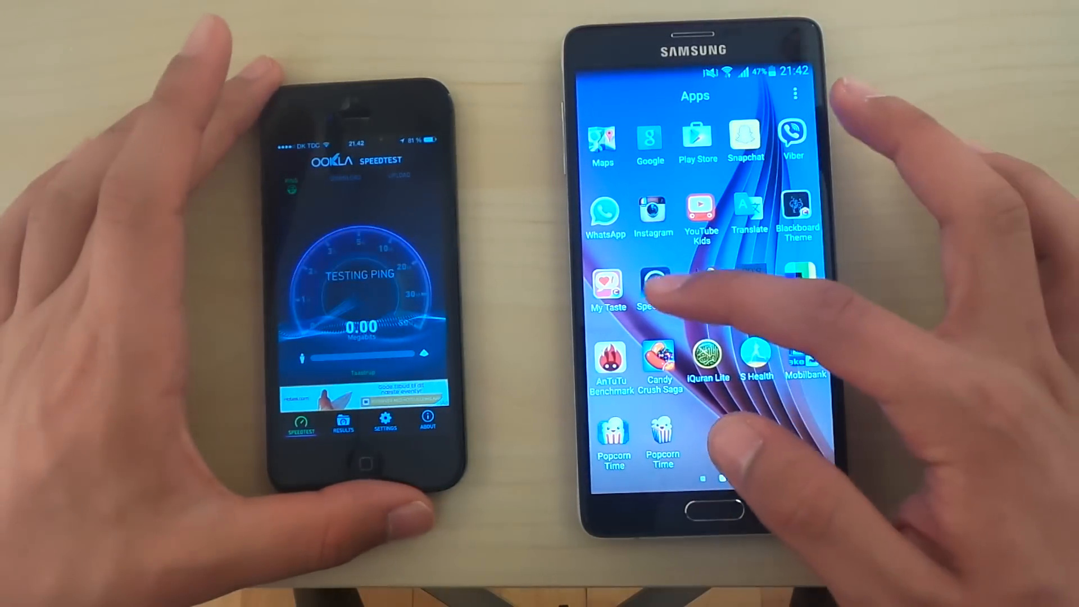
{"action": "left_click", "coordinate": [652, 282]}
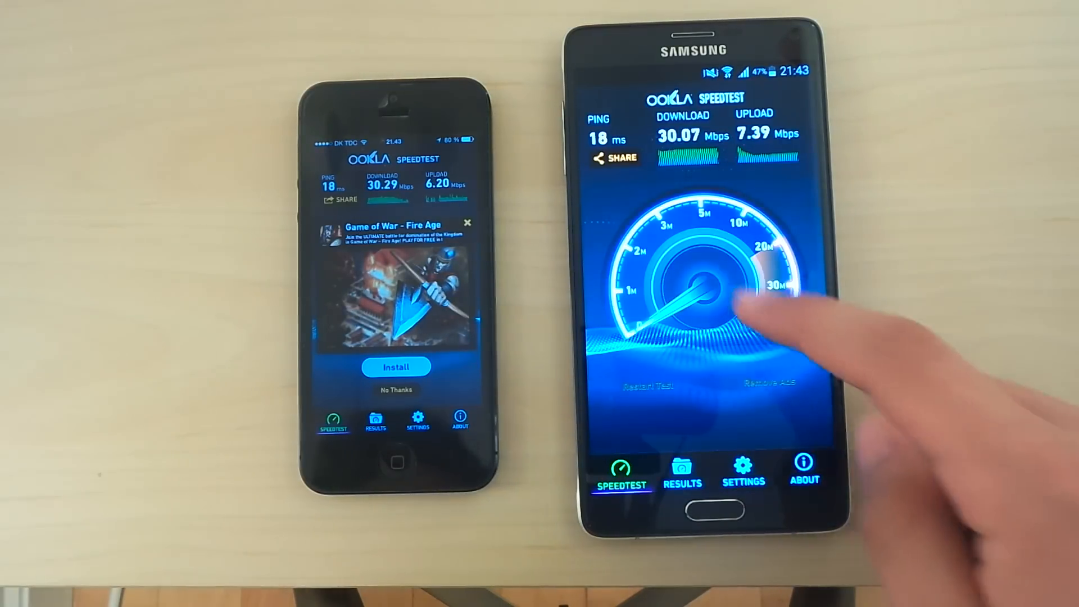
{"action": "left_click", "coordinate": [702, 296]}
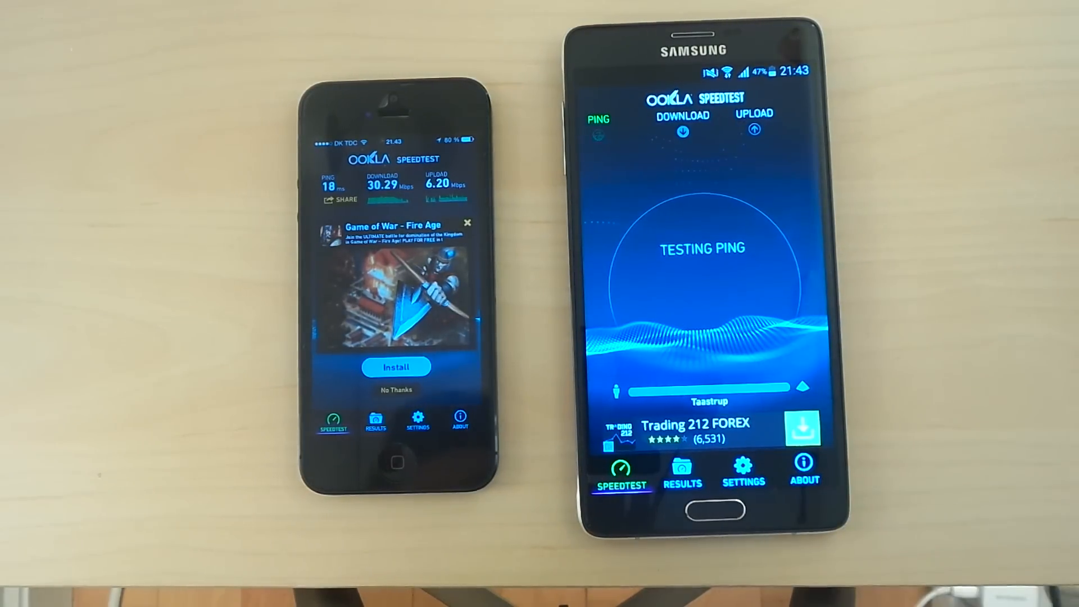